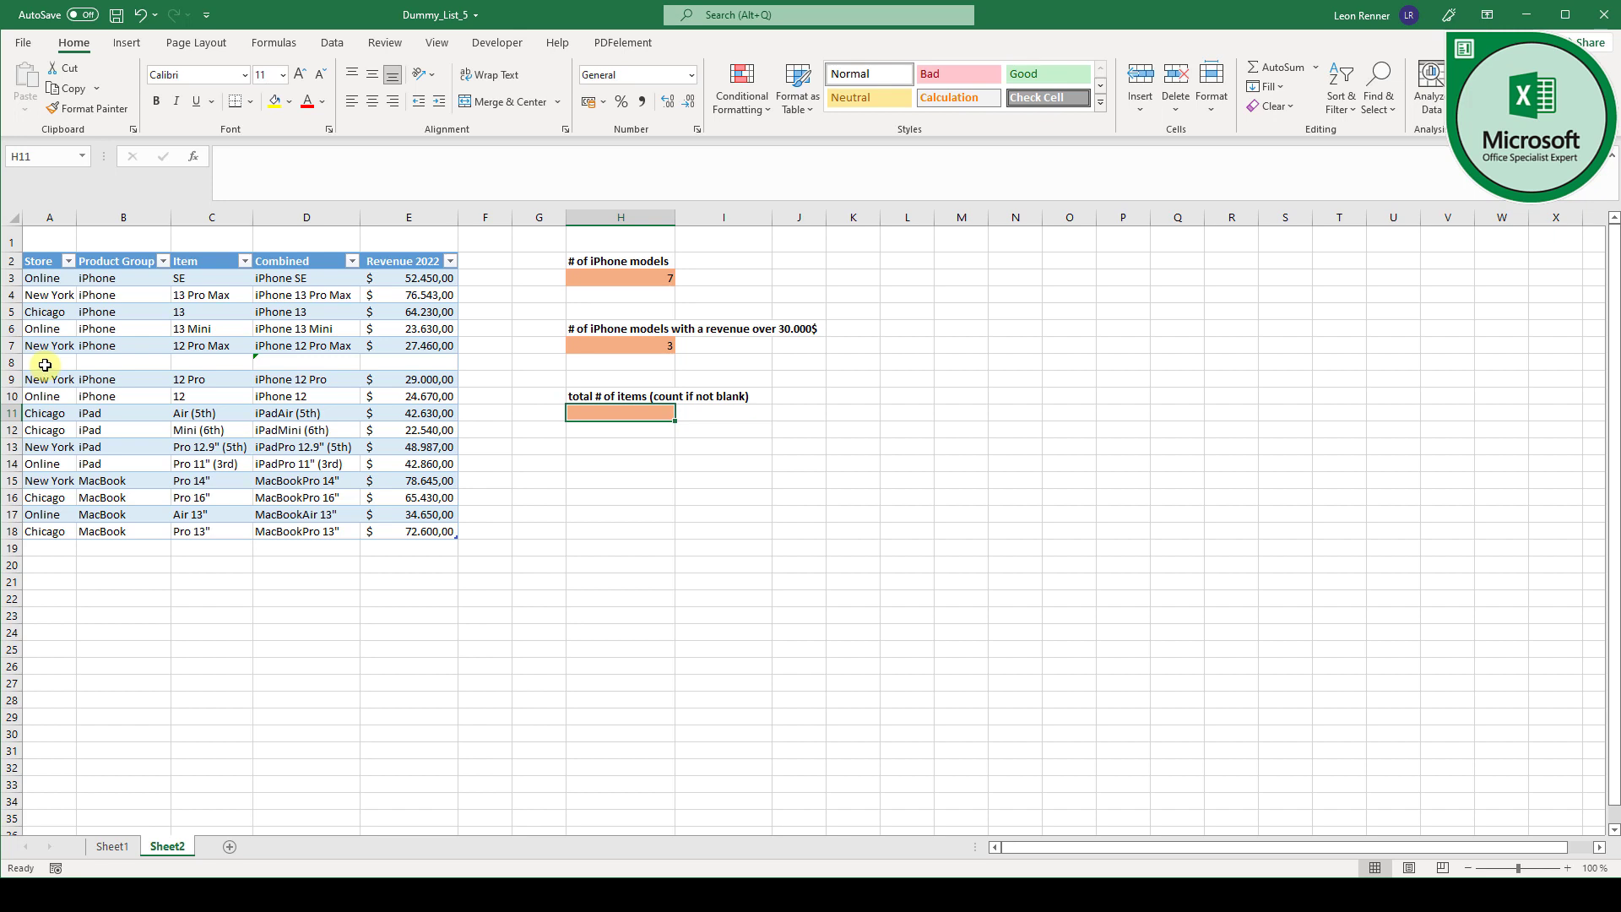
mouse_move(69, 365)
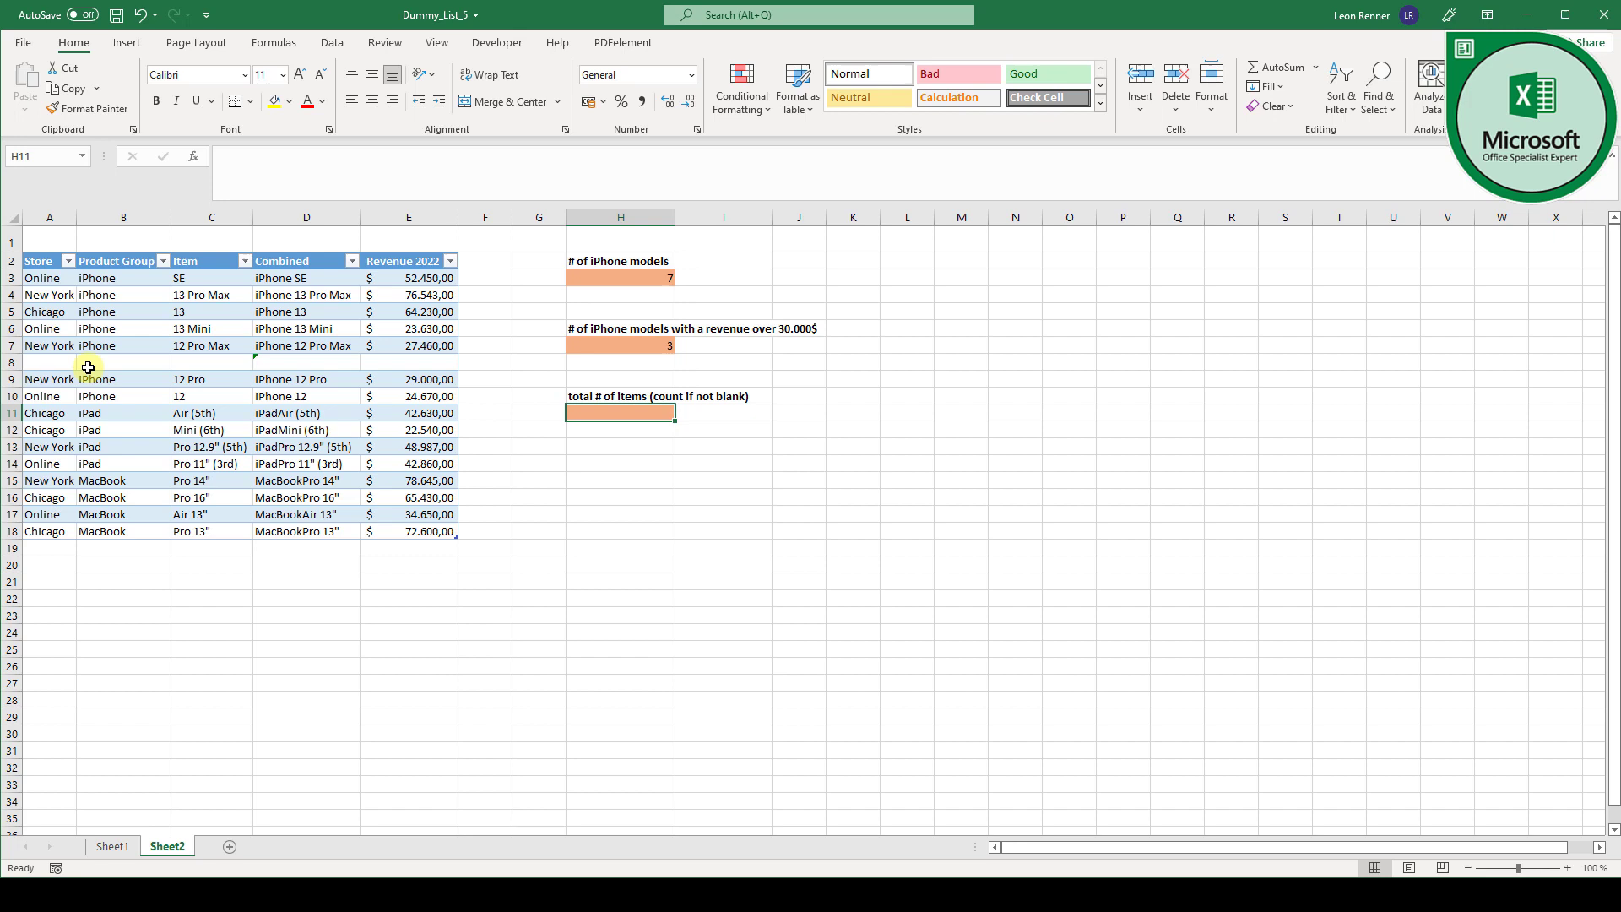
Start a COUNTA formula in H11 referencing the table's Combined column (D3:D18)
type("=")
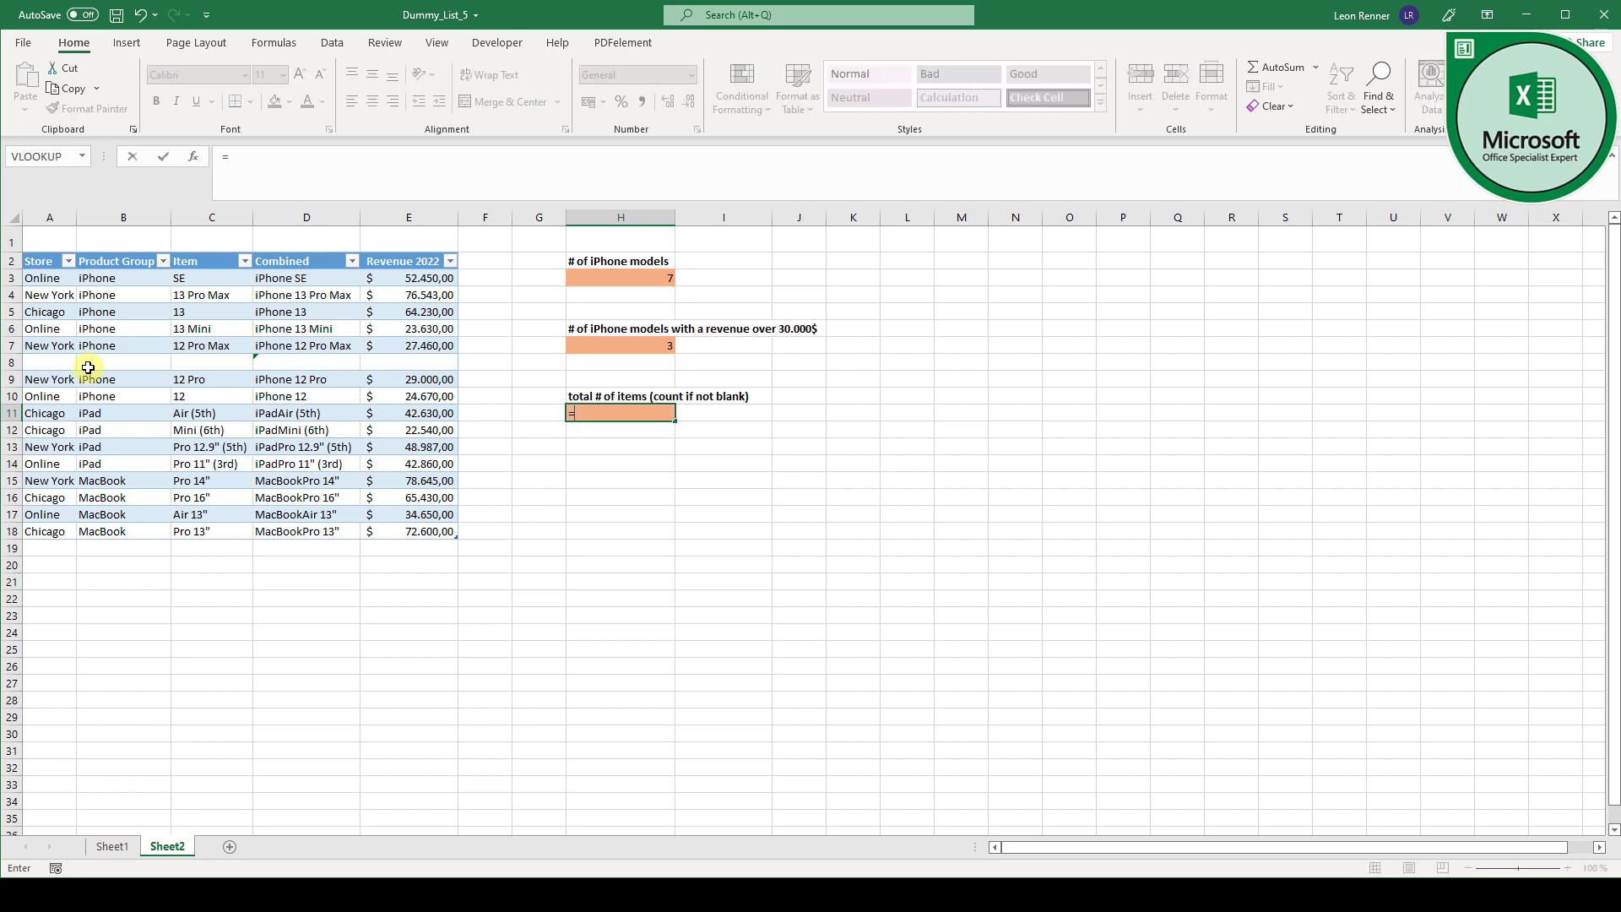
type("COUNTA(")
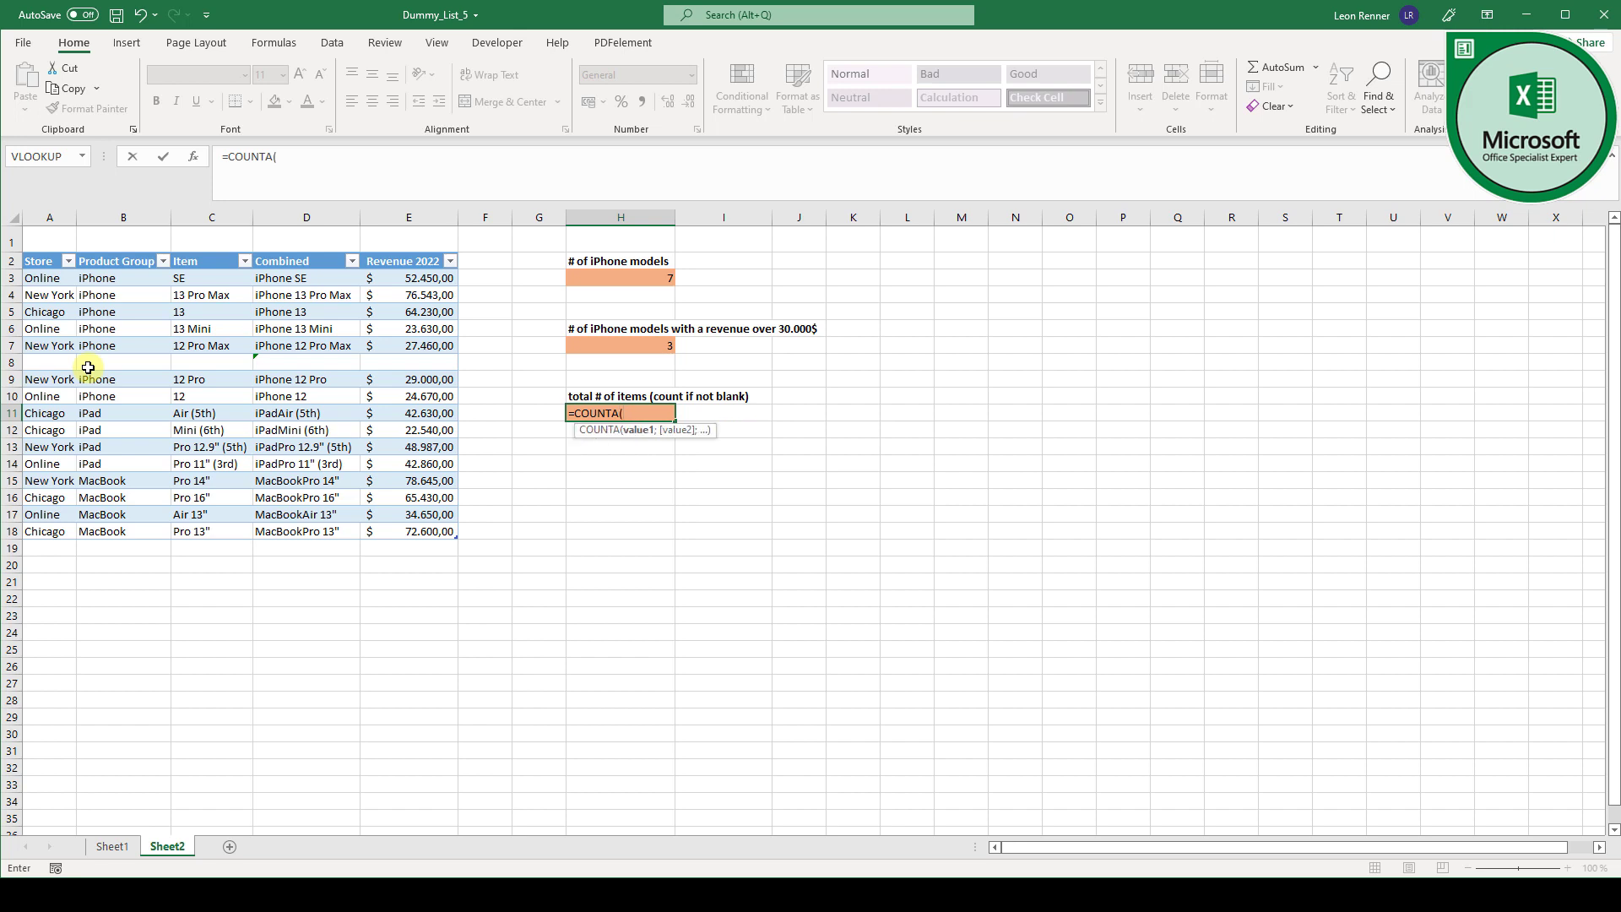
mouse_move(310, 277)
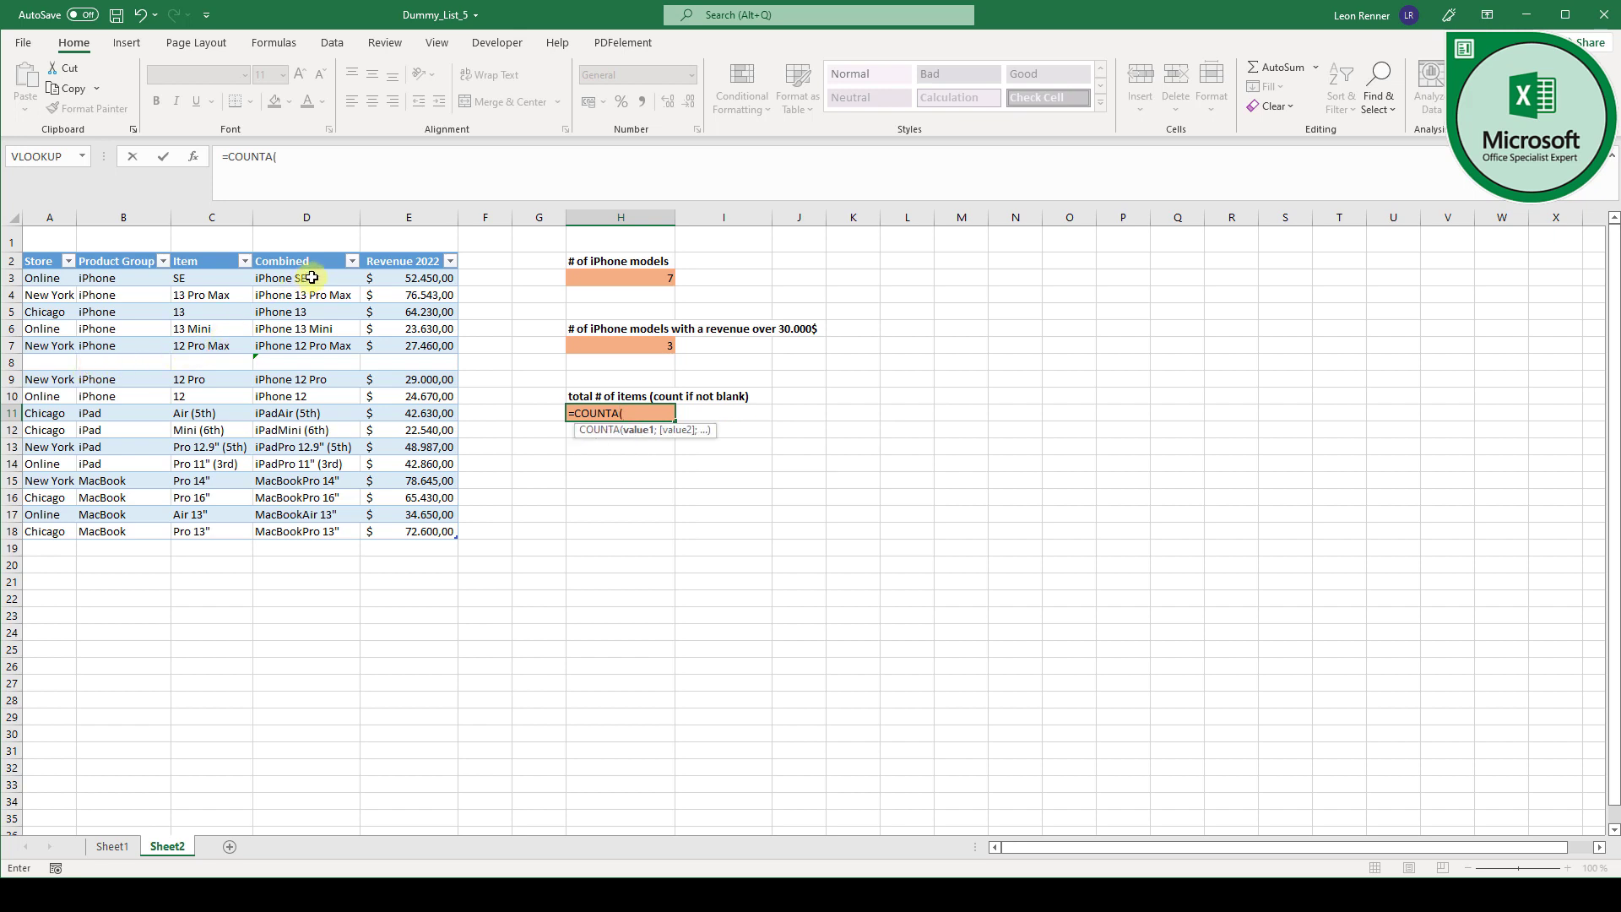
left_click_drag(306, 277, 306, 531)
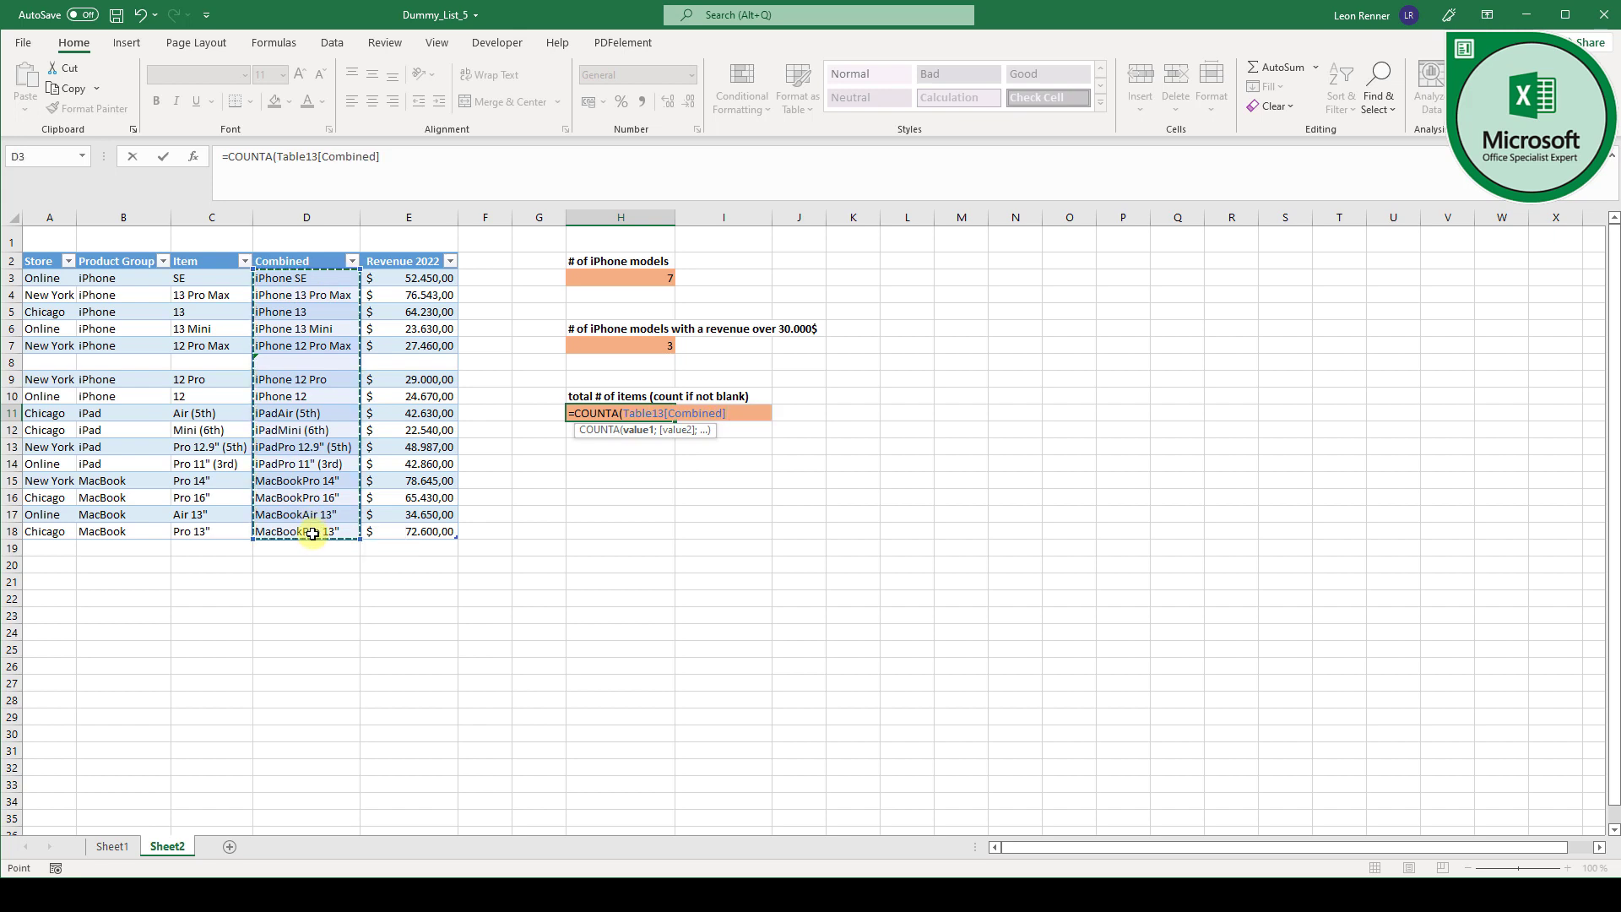
mouse_move(349, 281)
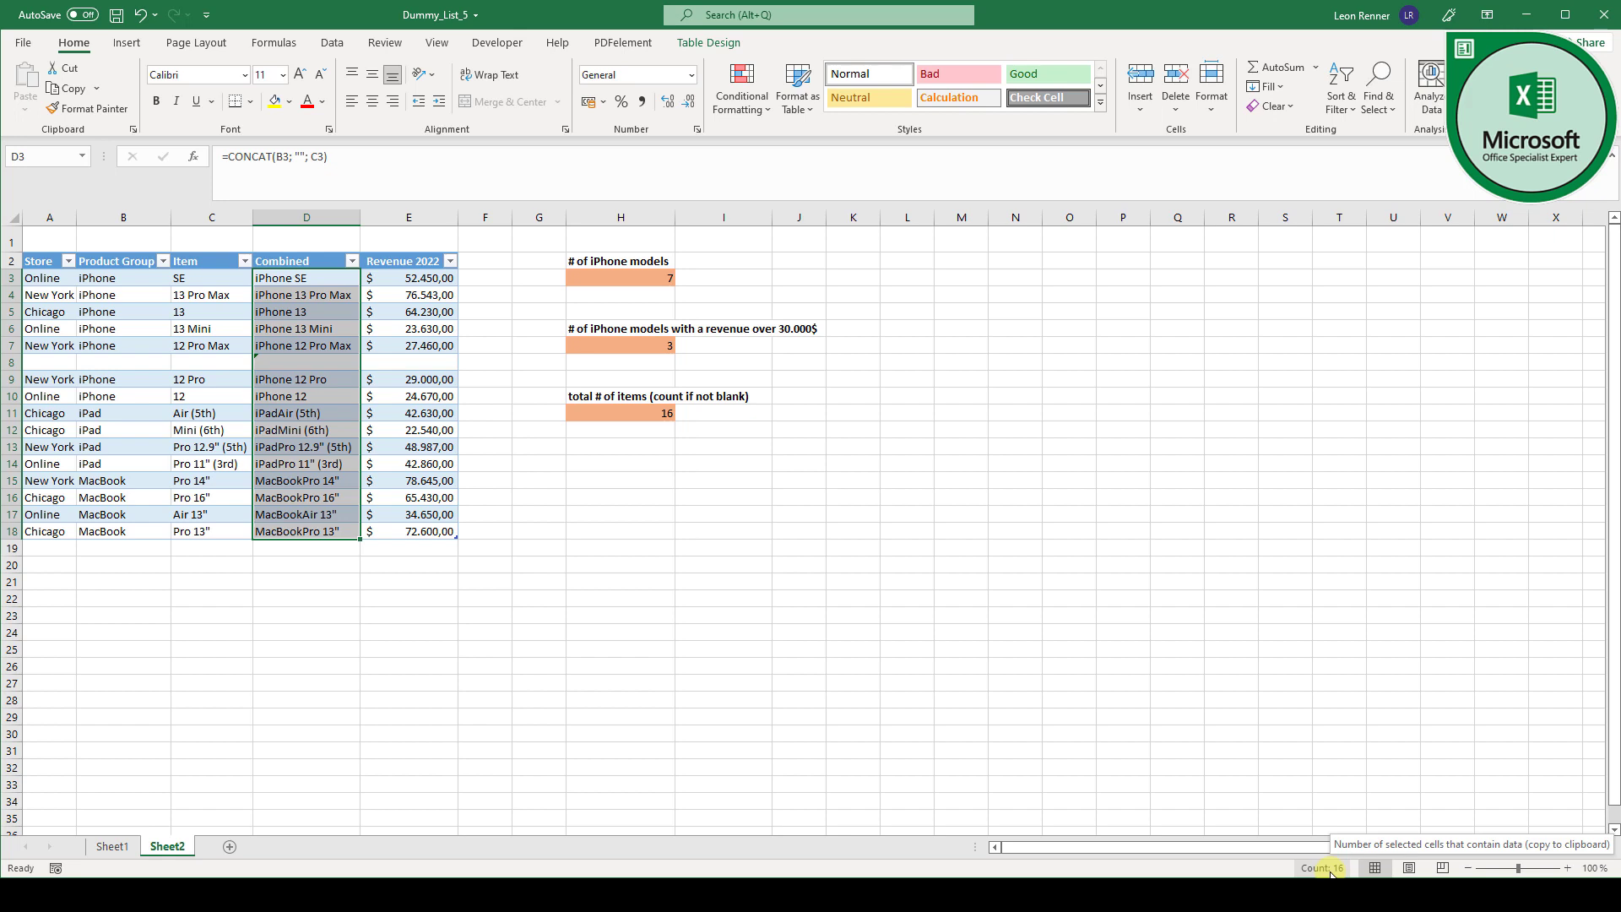
mouse_move(616, 411)
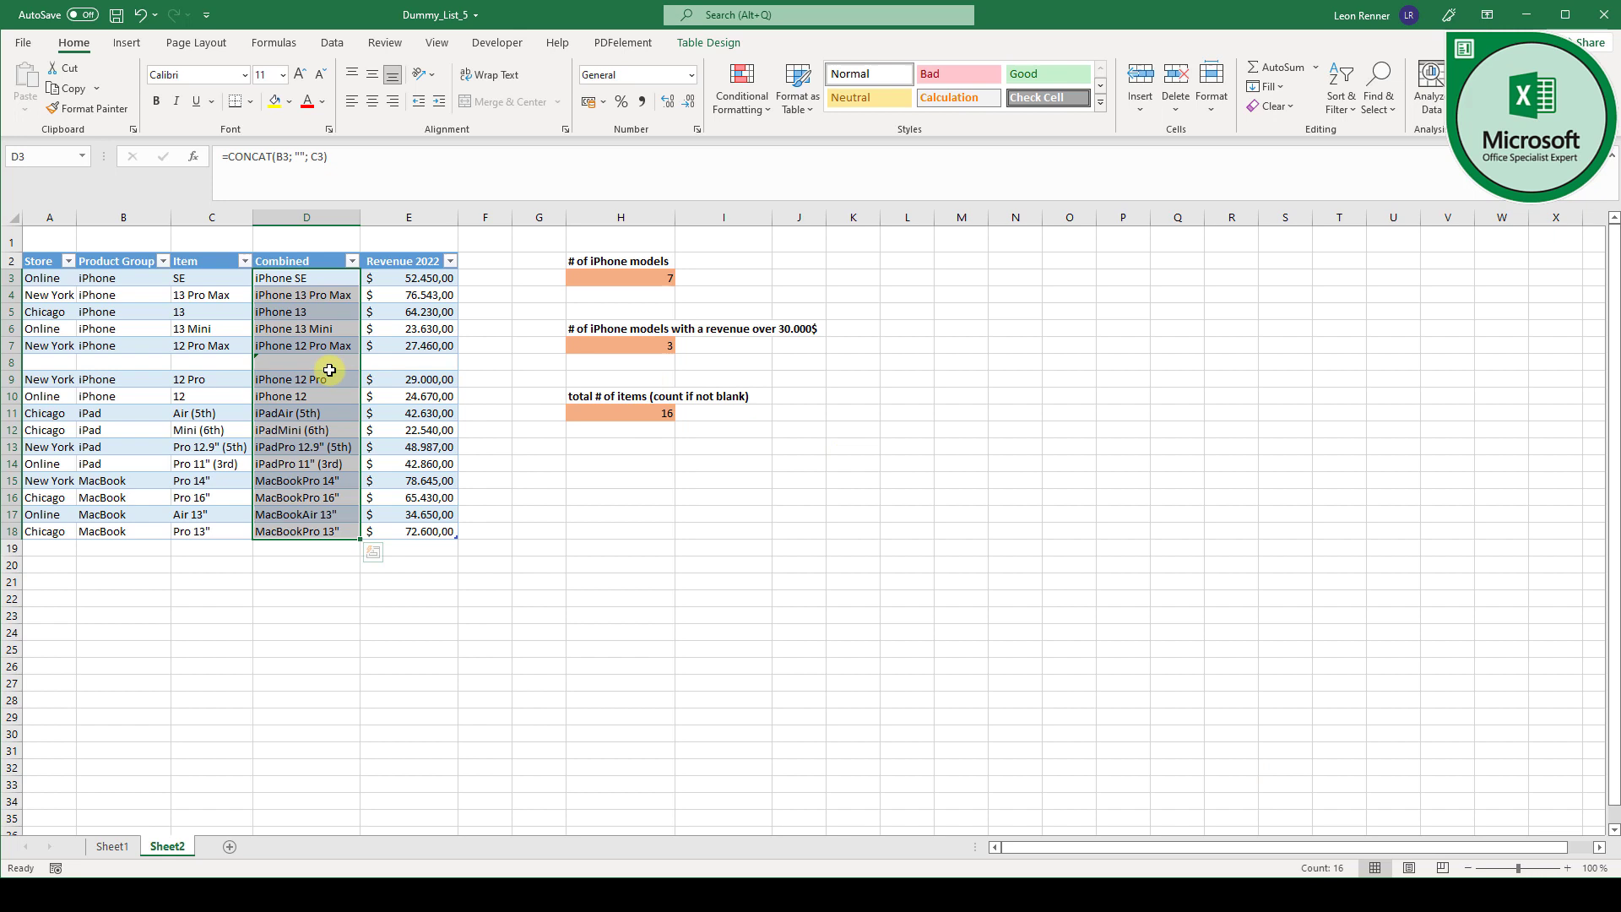
left_click(305, 362)
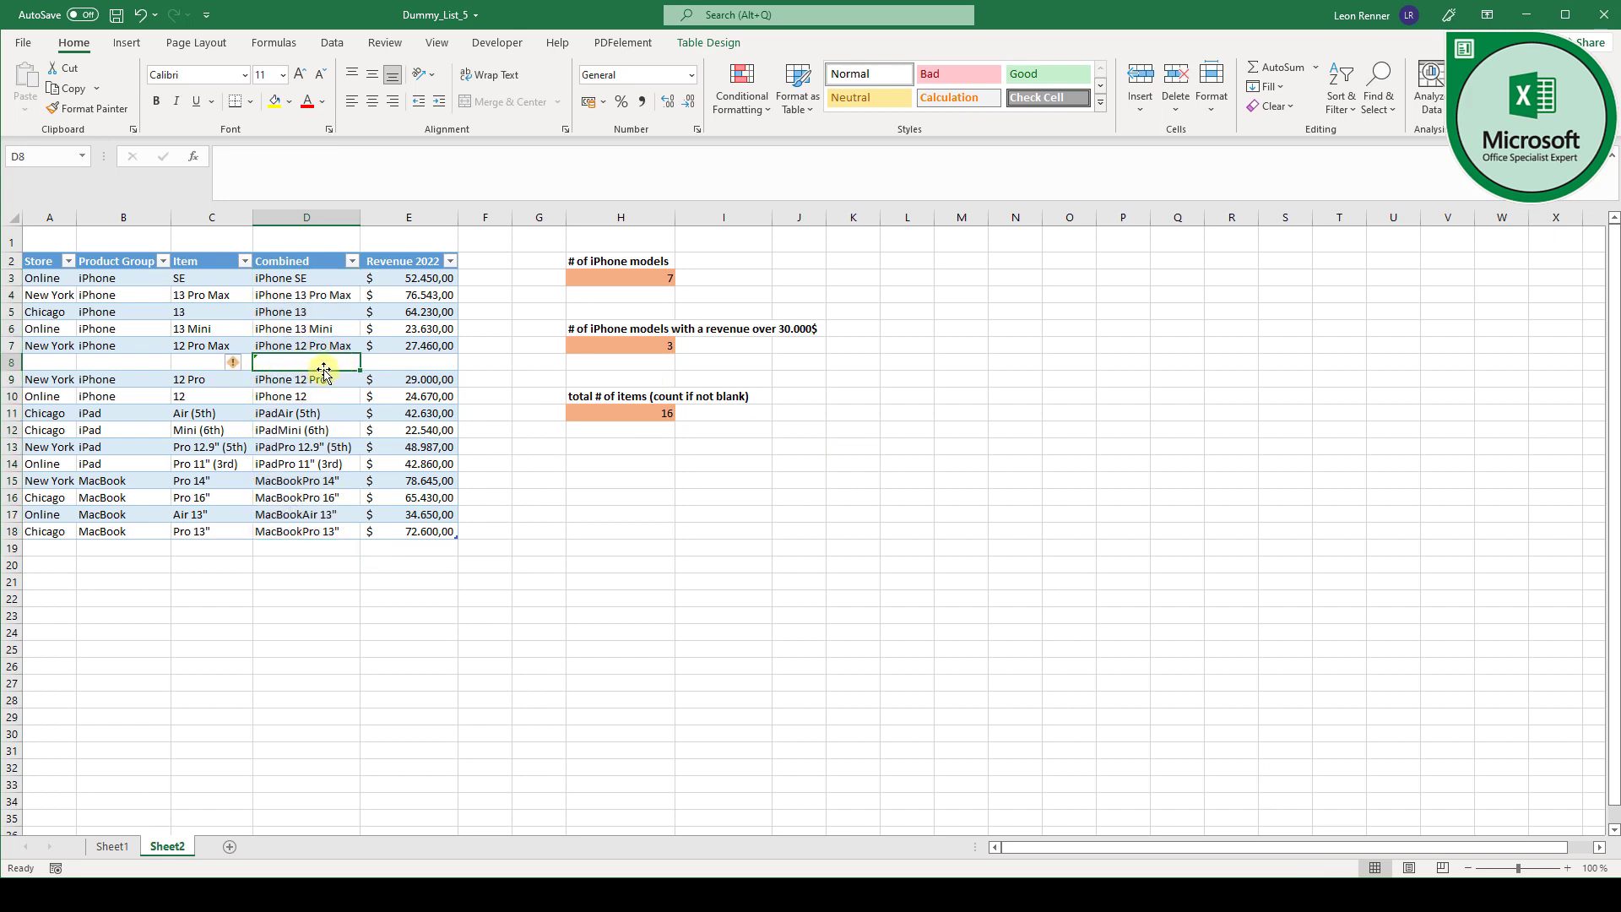
Open cell D8 for editing to remove its hidden space
double_click(305, 362)
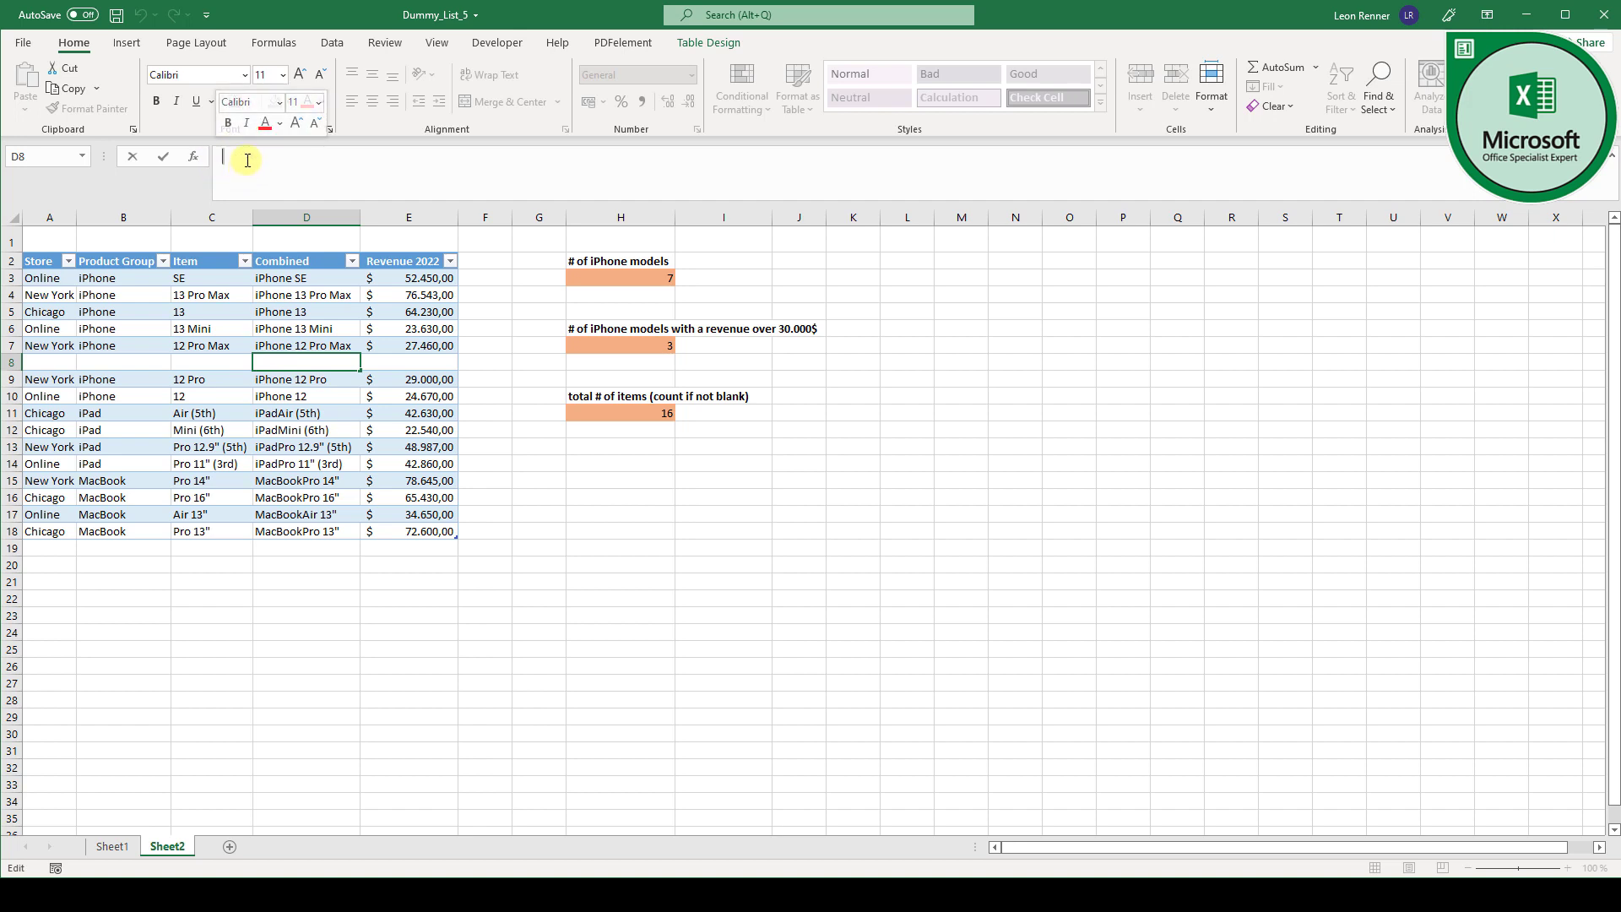
mouse_move(274, 156)
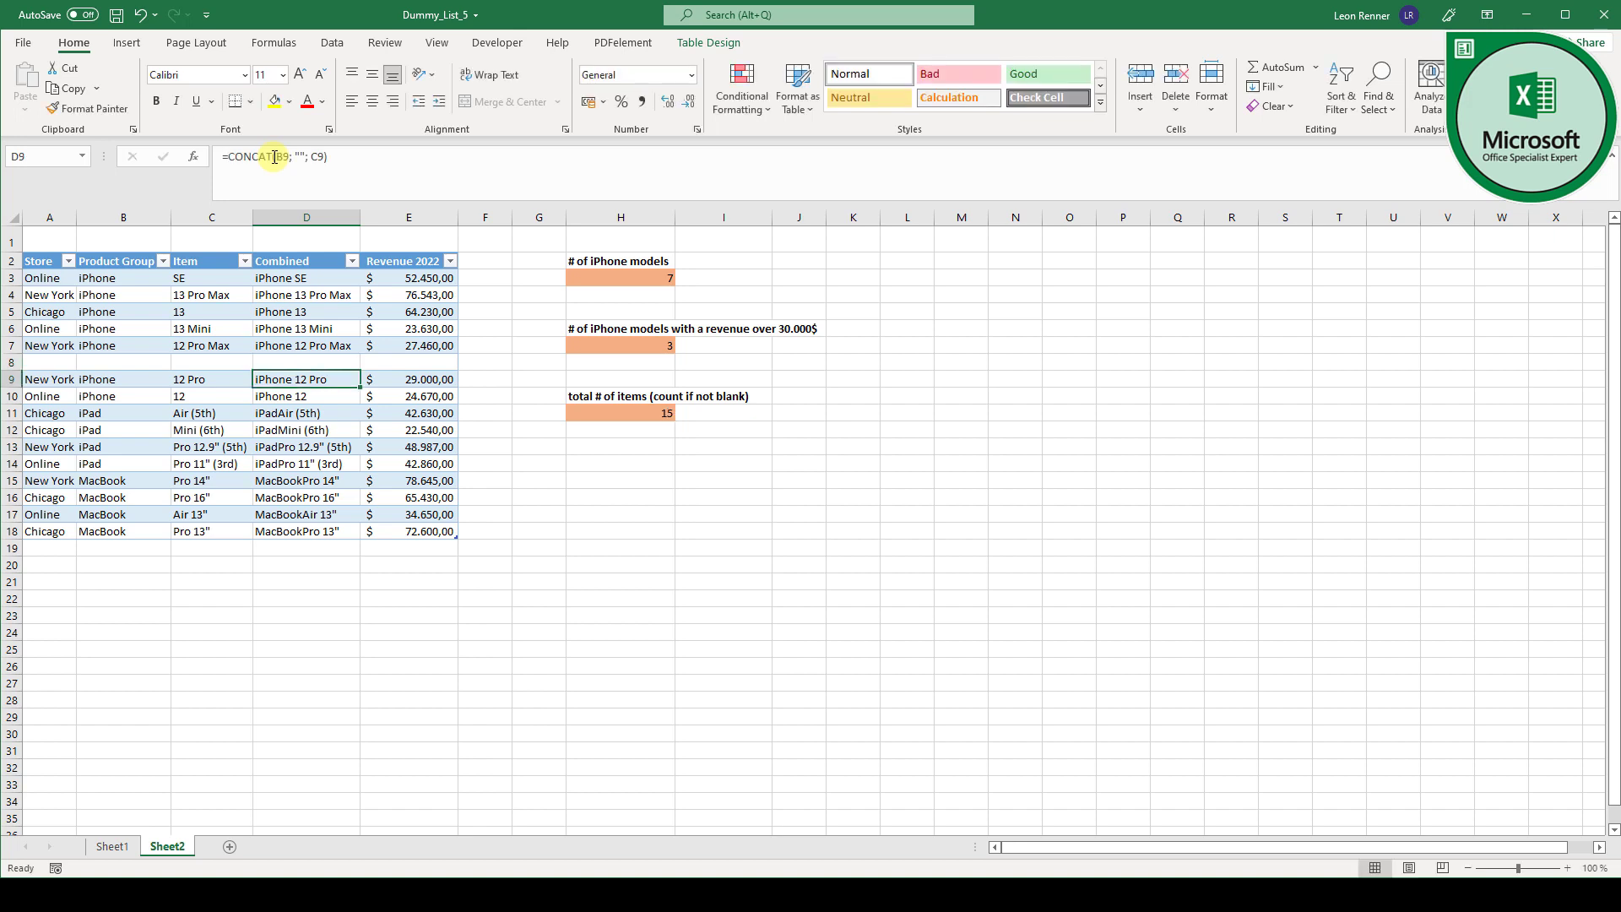
left_click(645, 413)
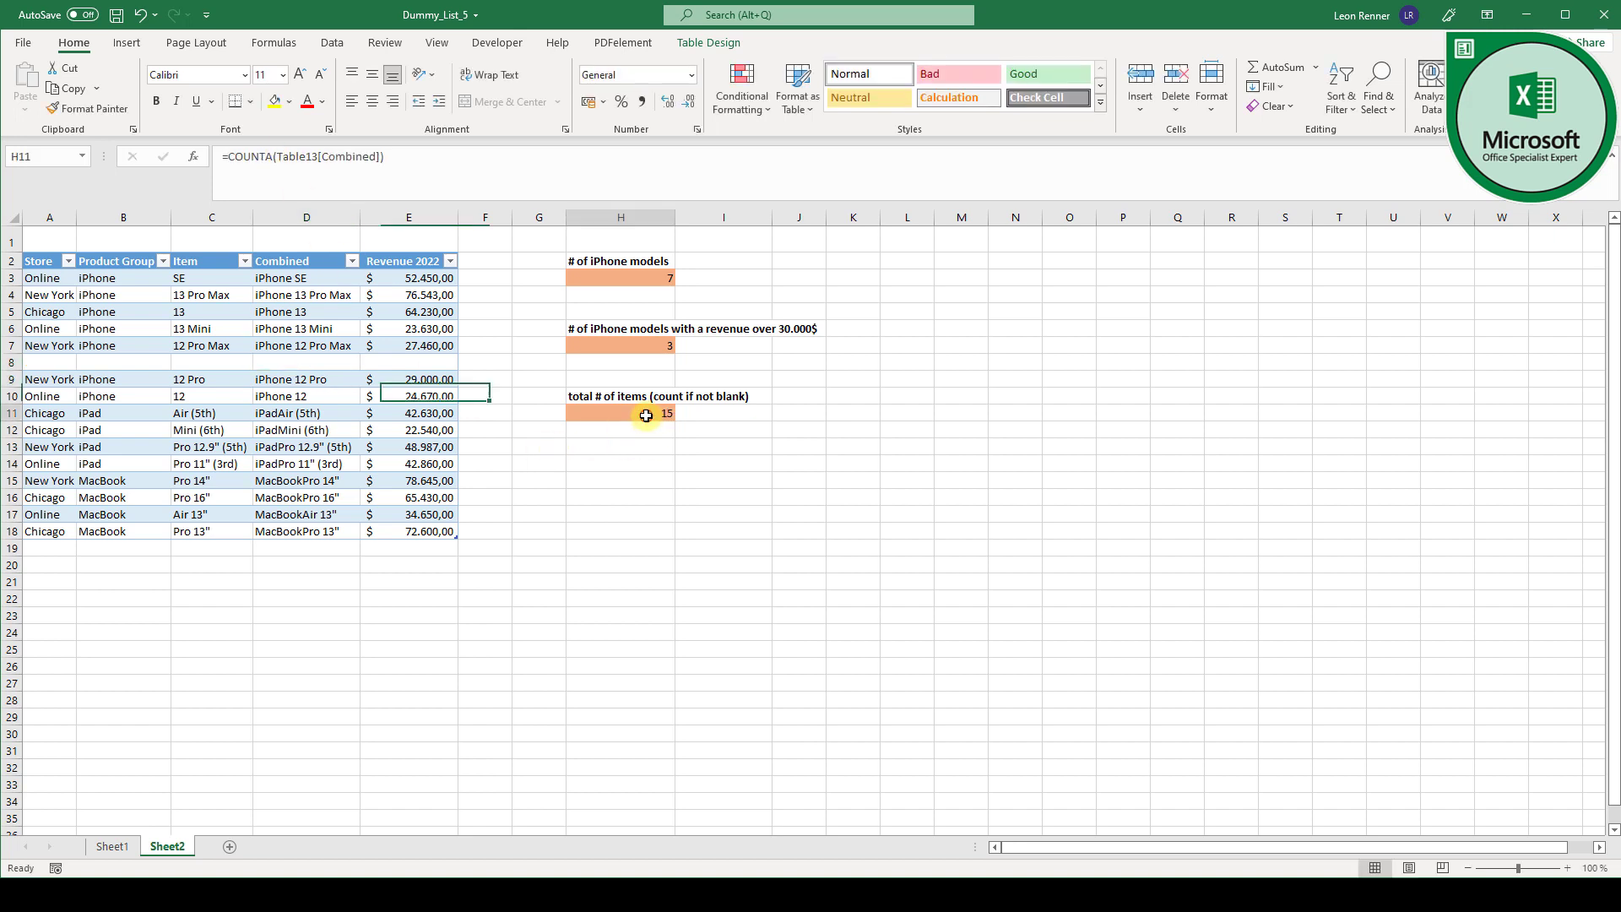
left_click(621, 413)
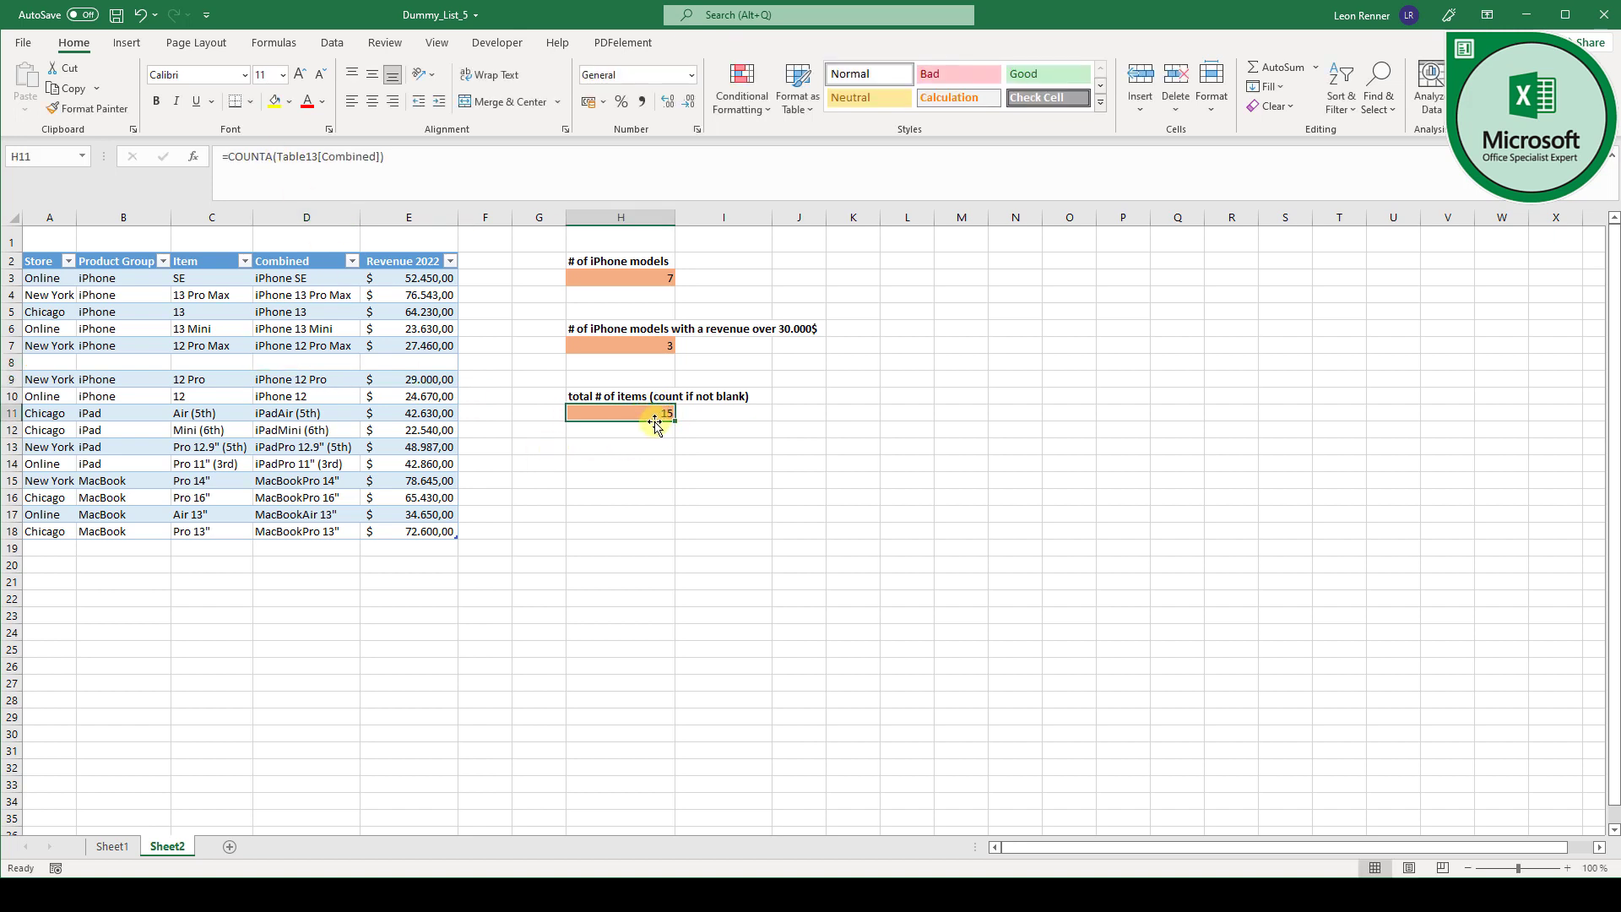
left_click(324, 360)
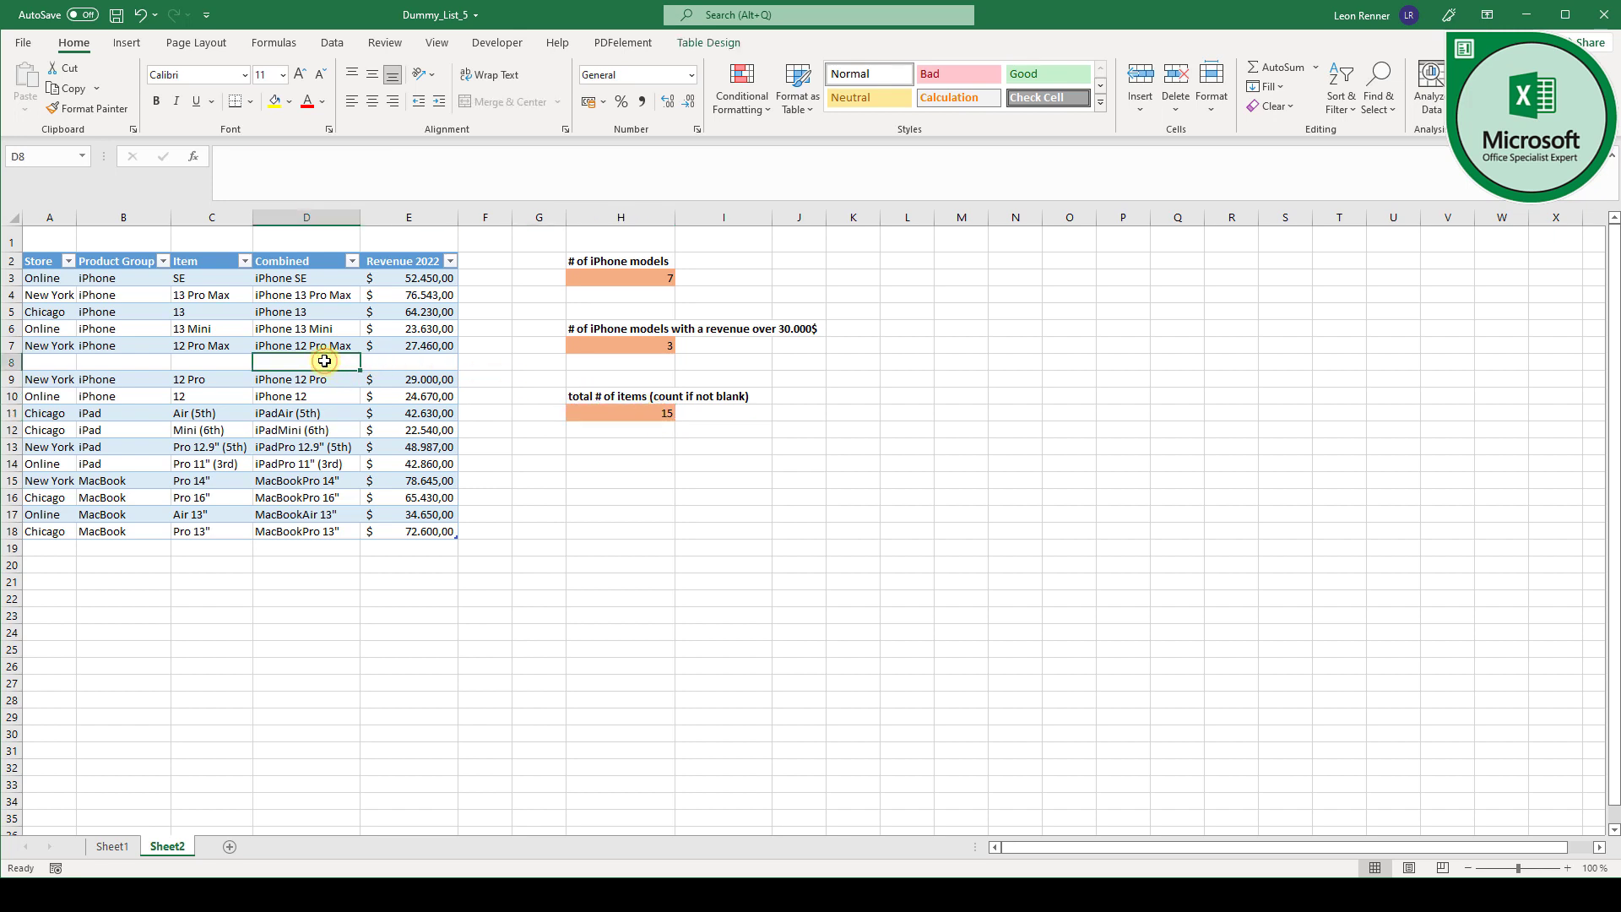
left_click(618, 413)
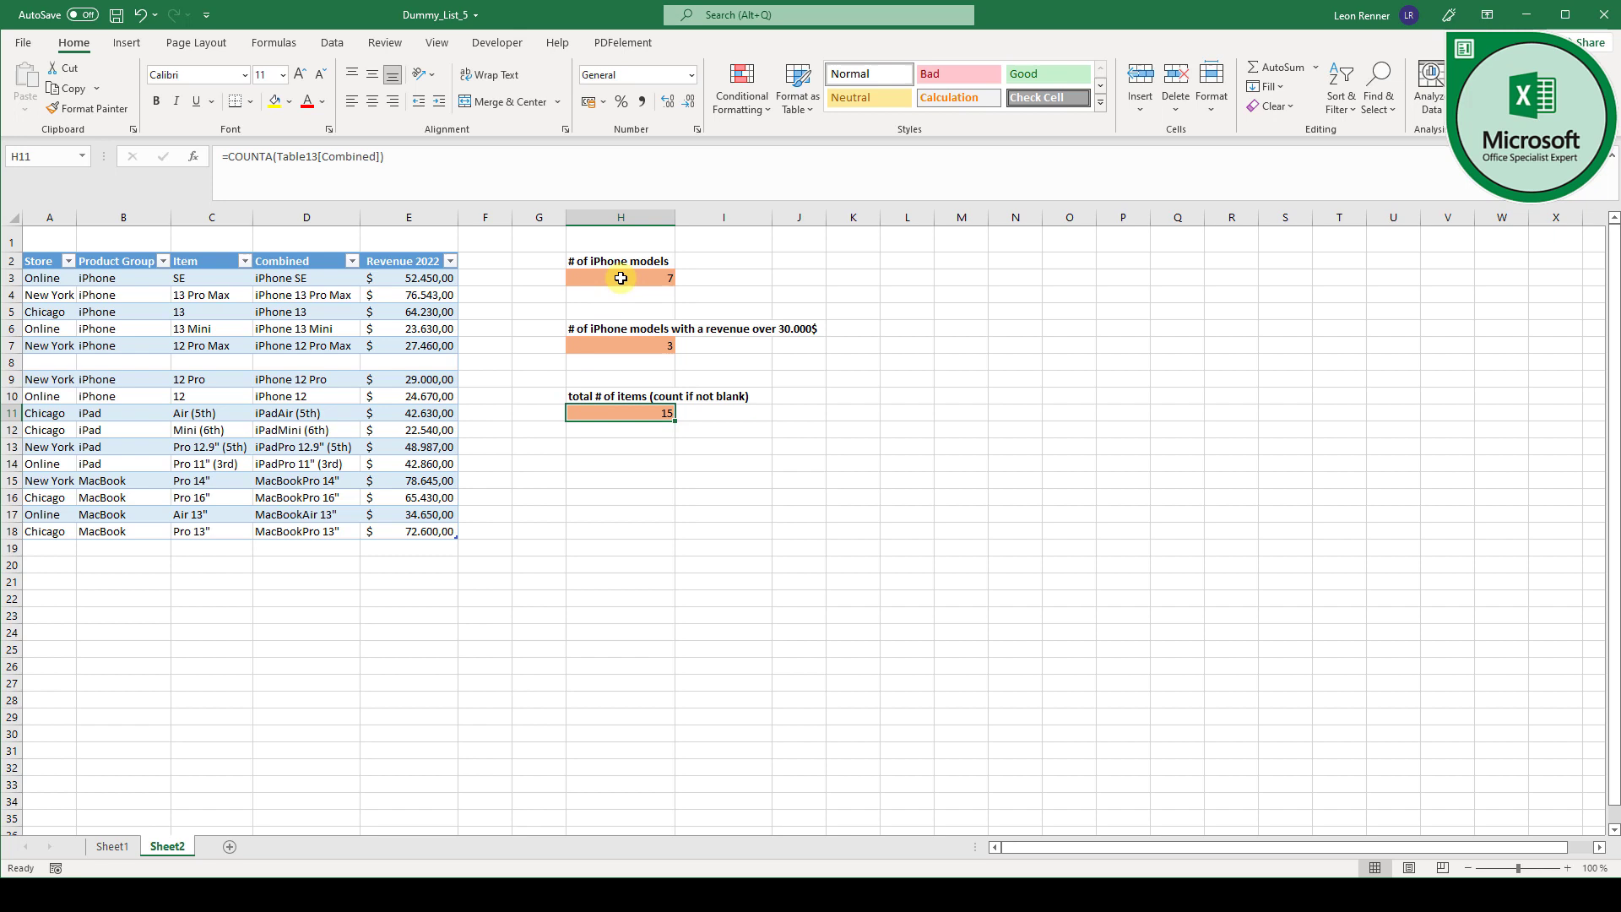
left_click(619, 277)
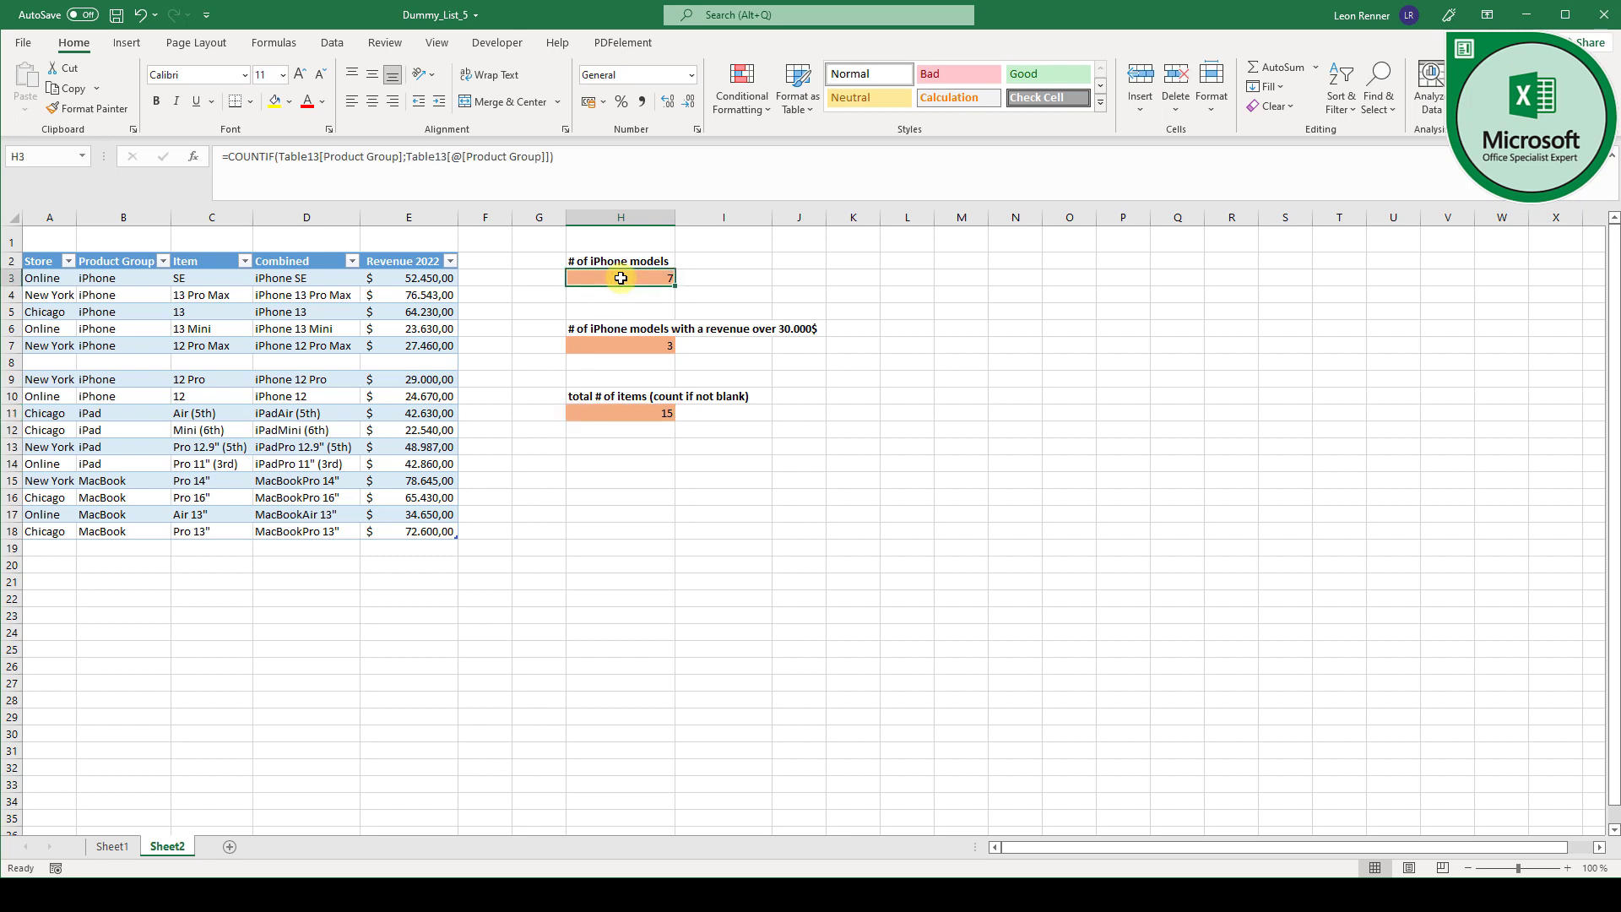
left_click(620, 360)
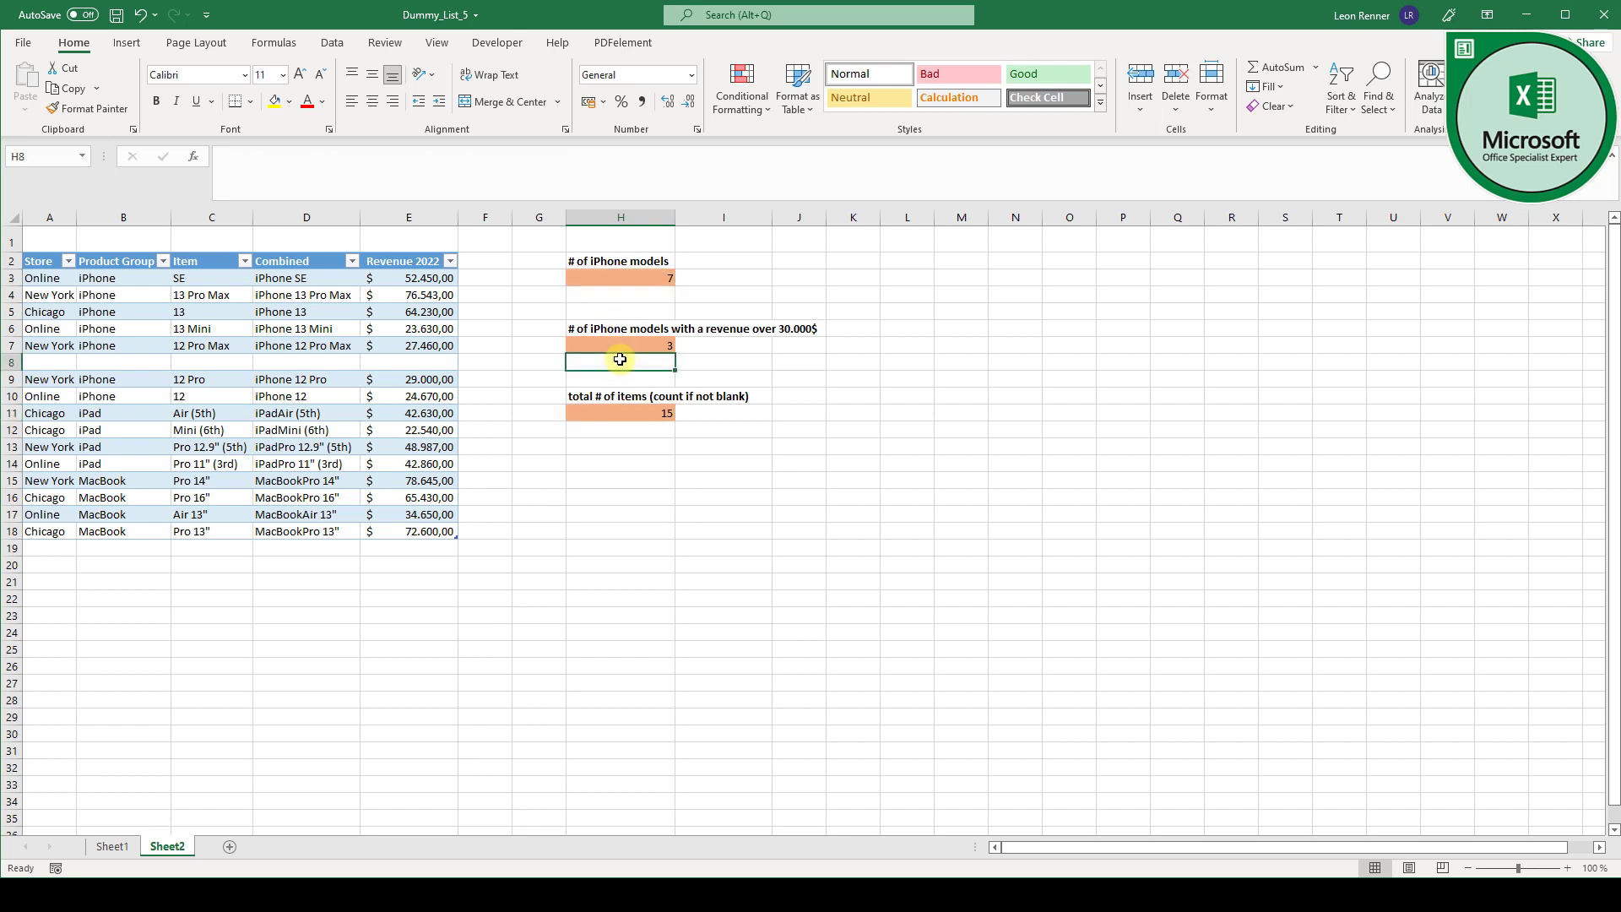